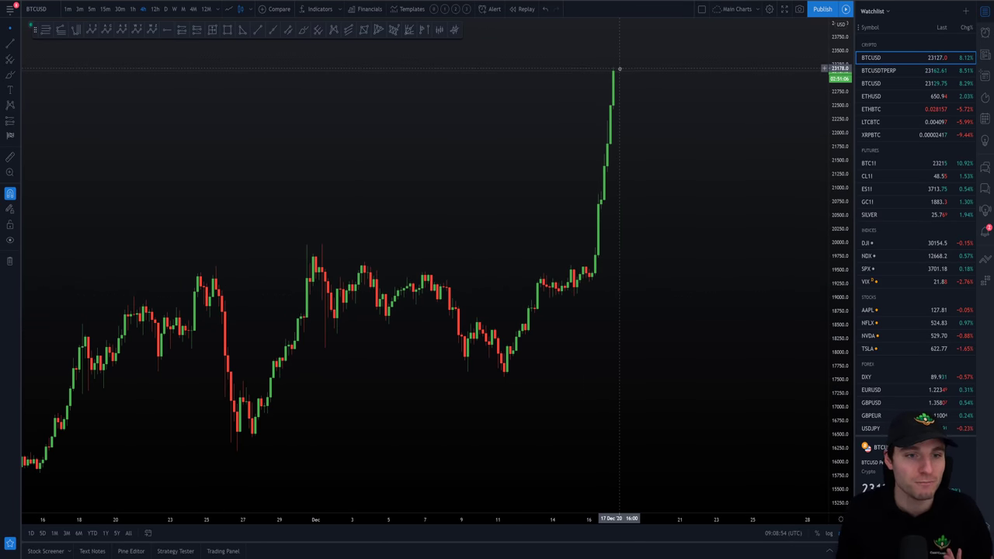
mouse_move(596, 57)
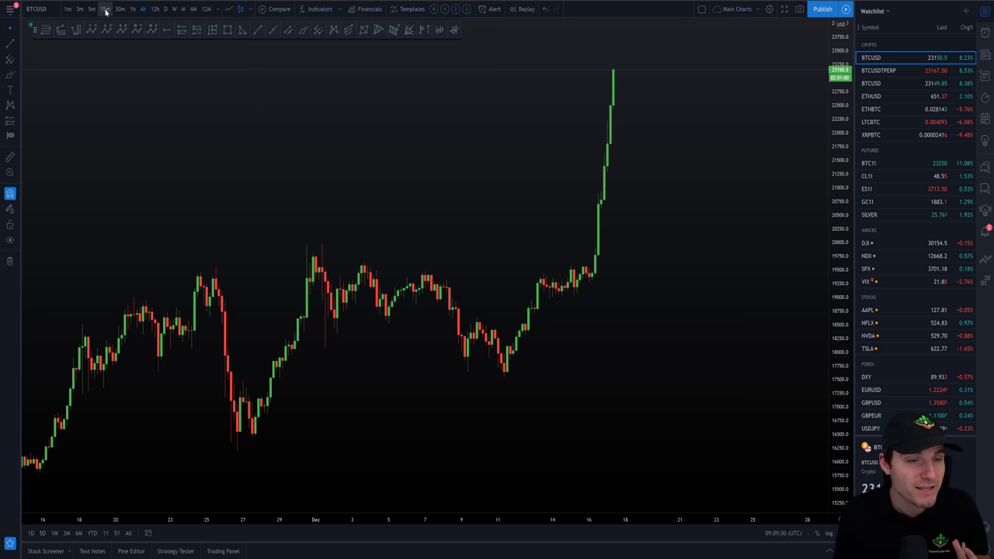
Step: Switch from TradingView to the Discord window showing the Chart Champions #bitcoin channel
left_click(106, 10)
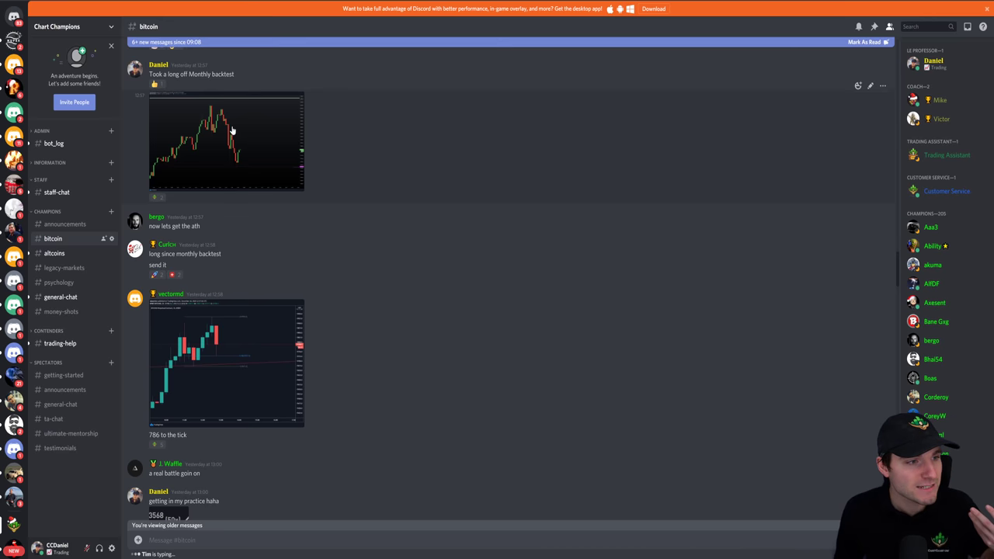
Step: Enlarge the first Bitcoin chart image posted in the #bitcoin channel
left_click(225, 143)
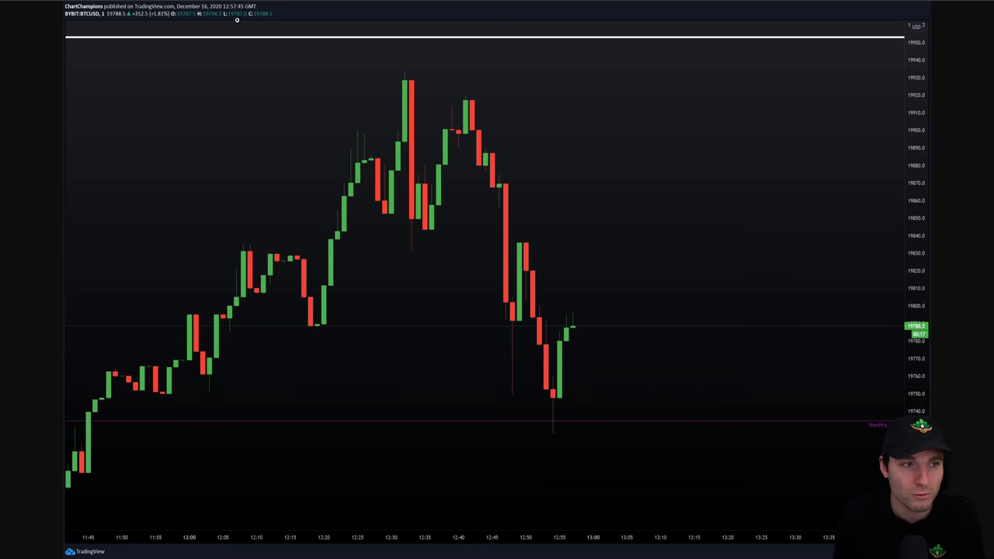
mouse_move(401, 90)
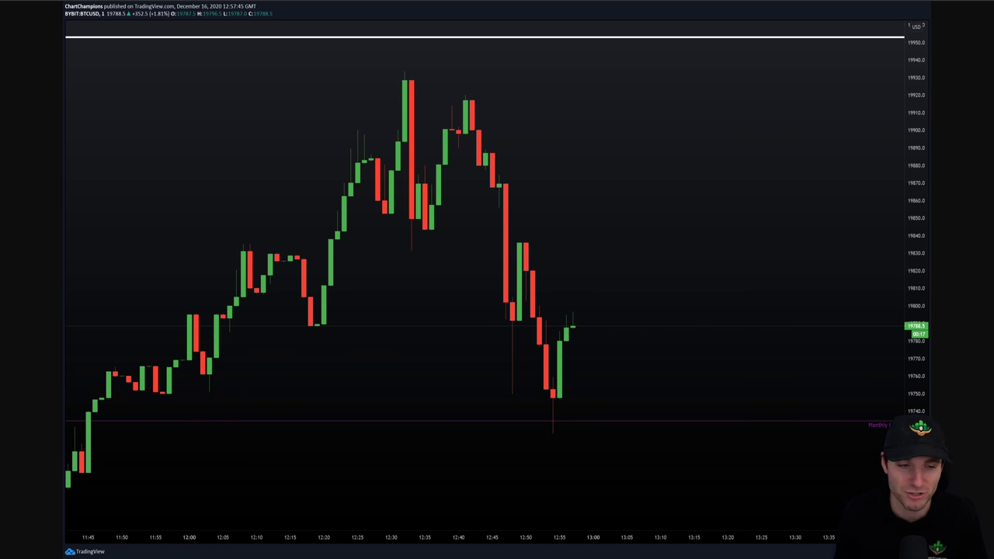
mouse_move(32, 447)
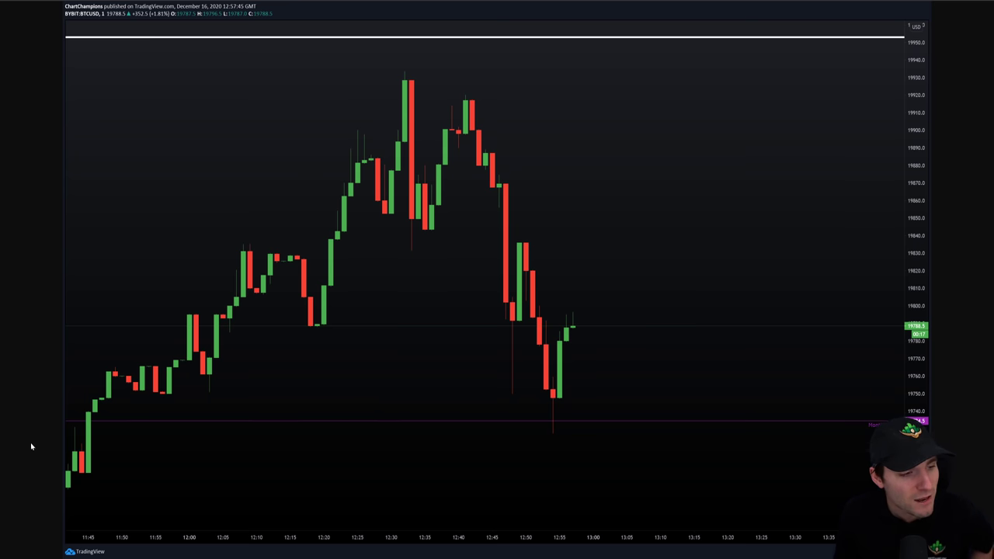
mouse_move(96, 444)
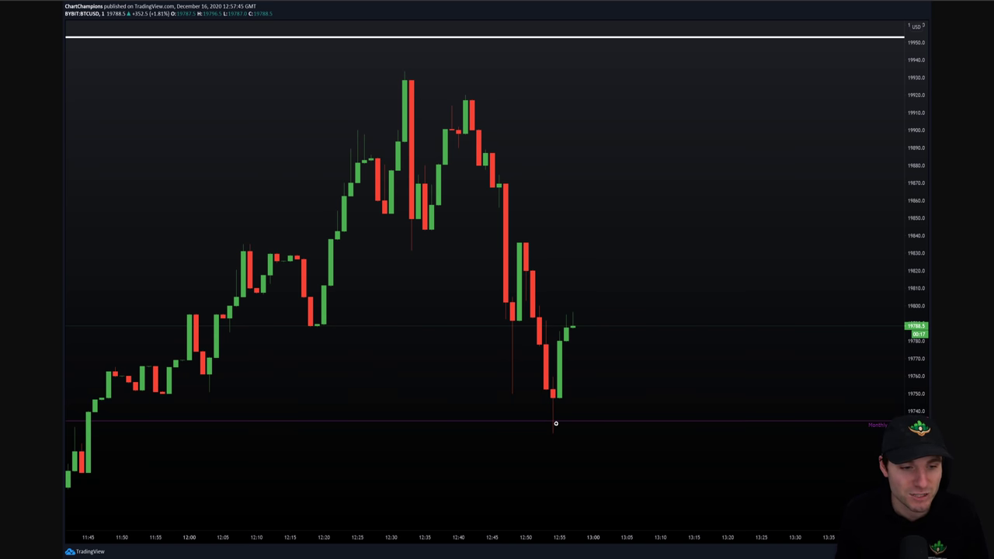
mouse_move(289, 140)
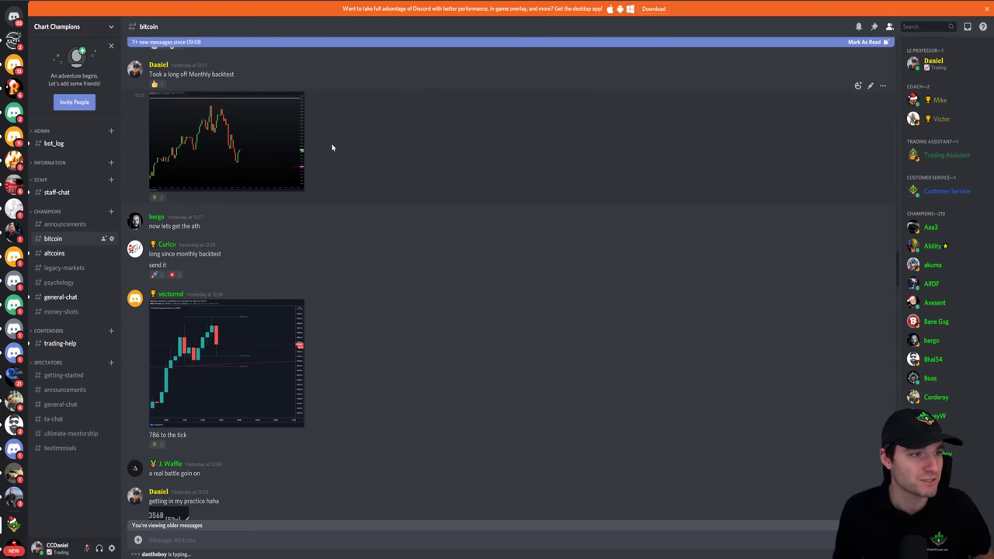
mouse_move(194, 65)
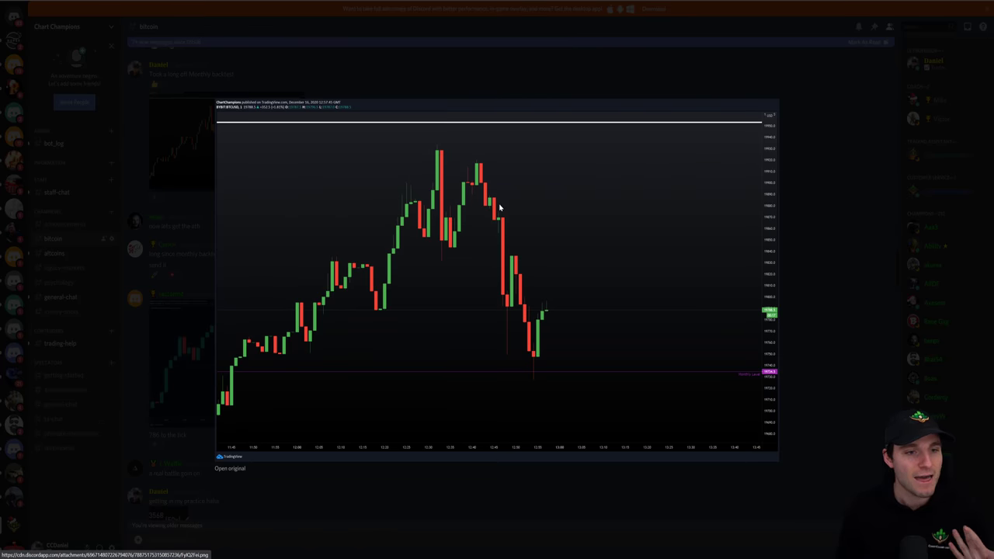
mouse_move(811, 289)
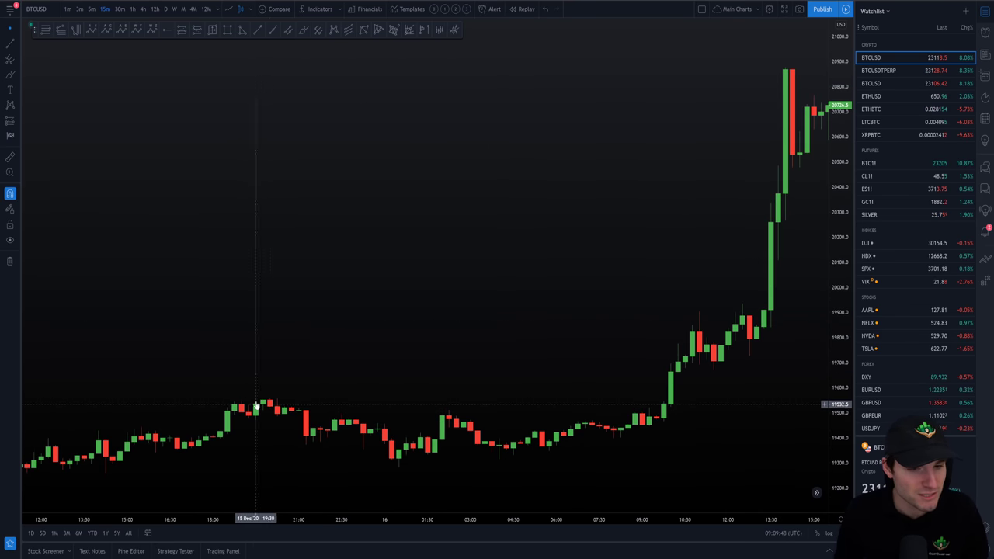
mouse_move(659, 386)
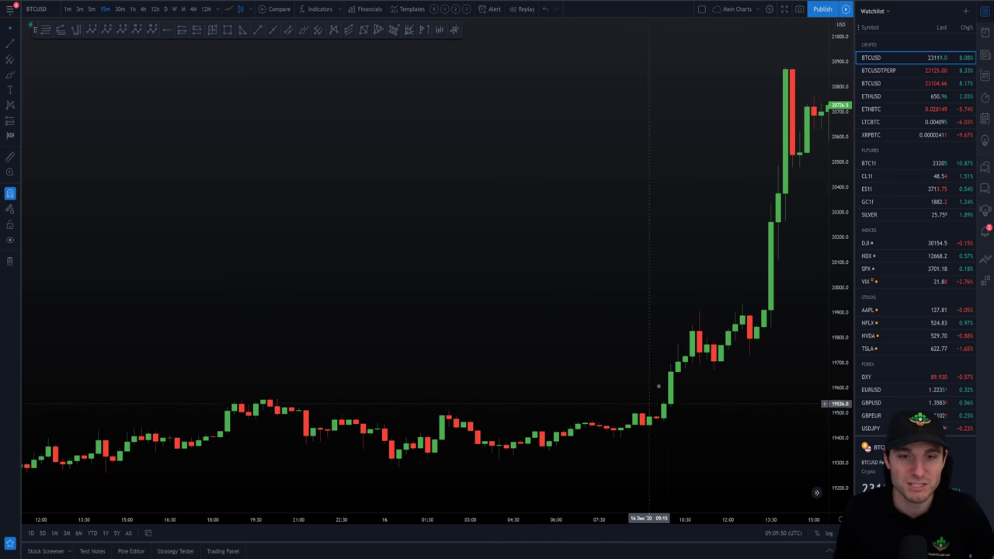
mouse_move(681, 339)
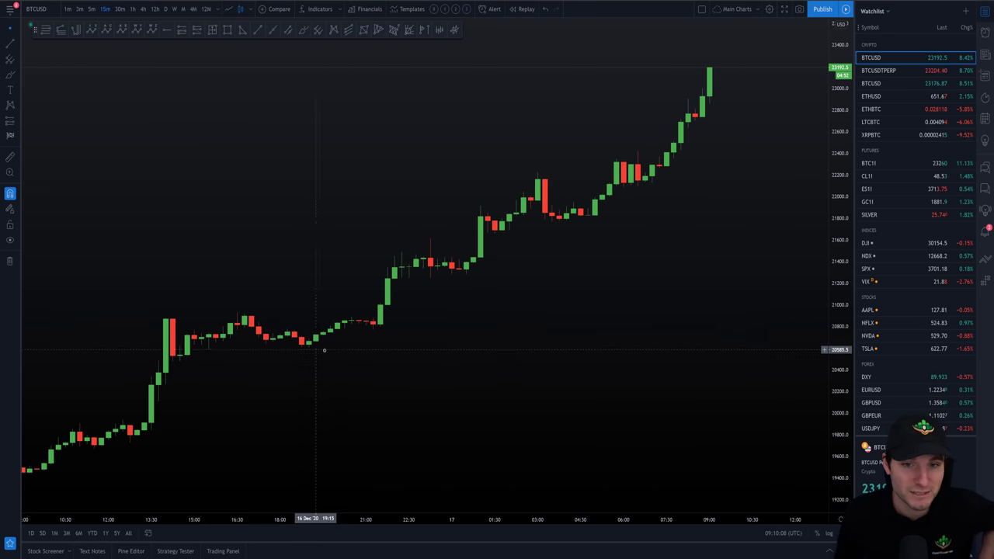
mouse_move(309, 351)
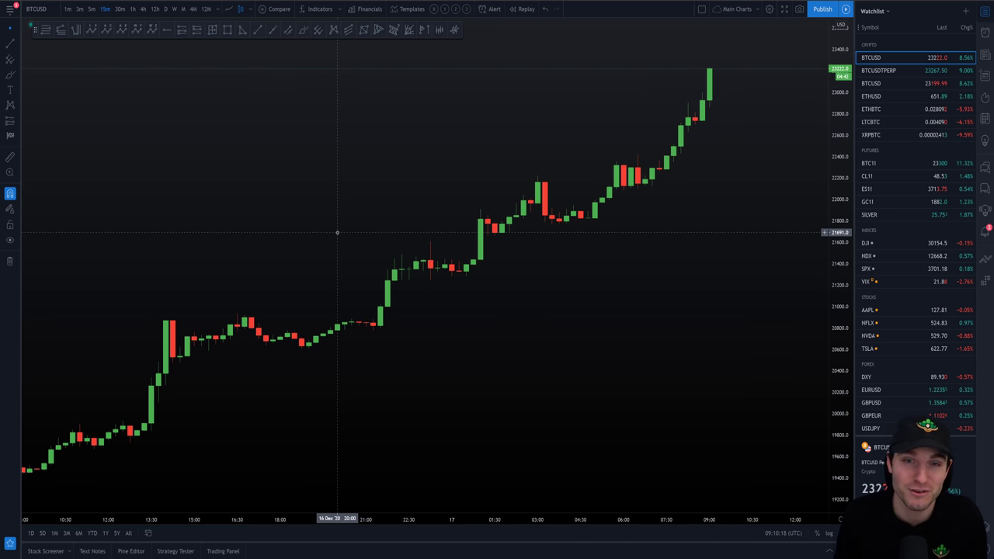
mouse_move(342, 275)
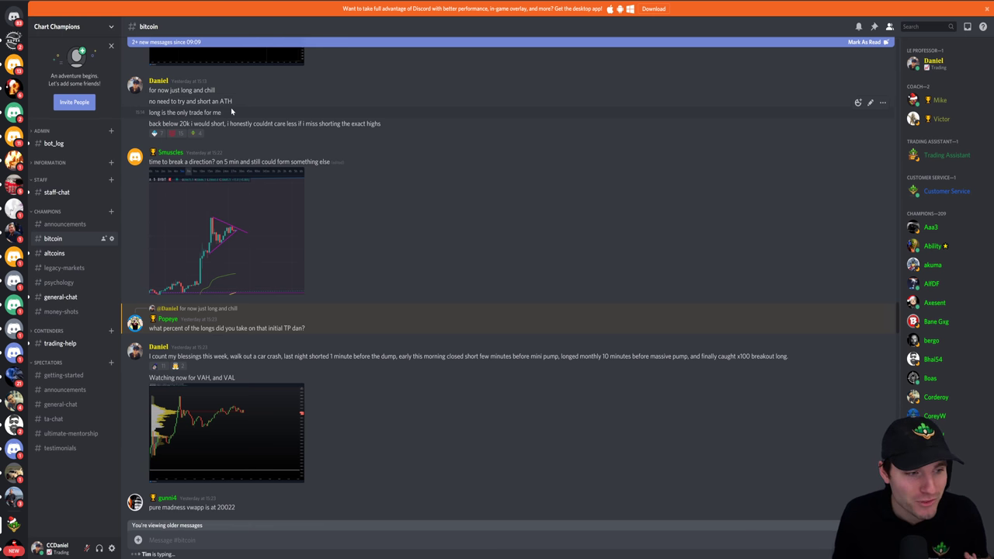
mouse_move(475, 456)
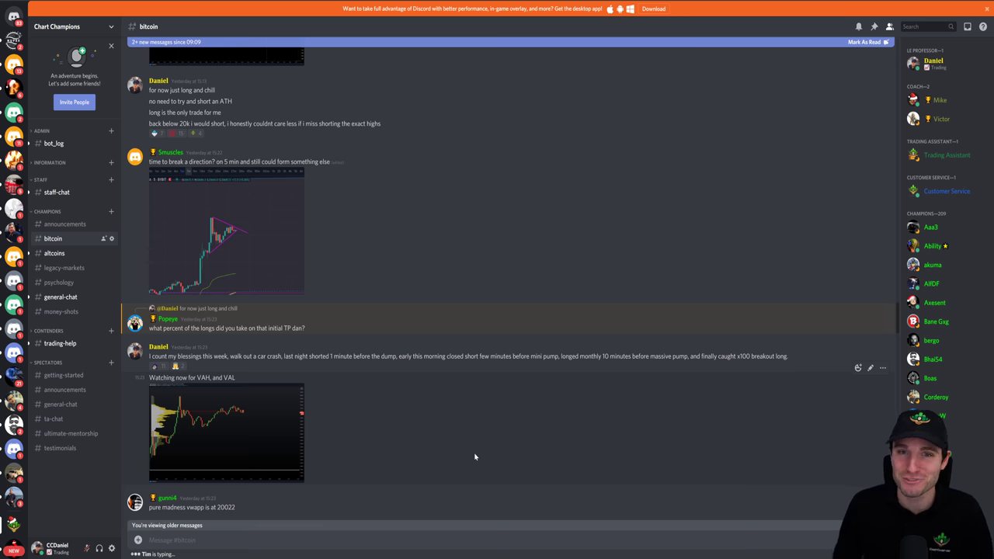
mouse_move(407, 325)
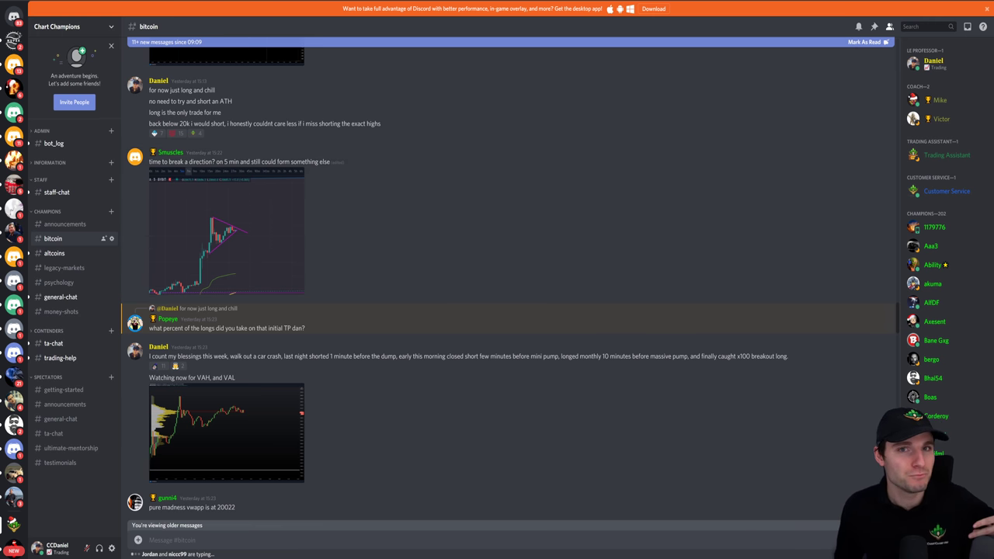
mouse_move(475, 256)
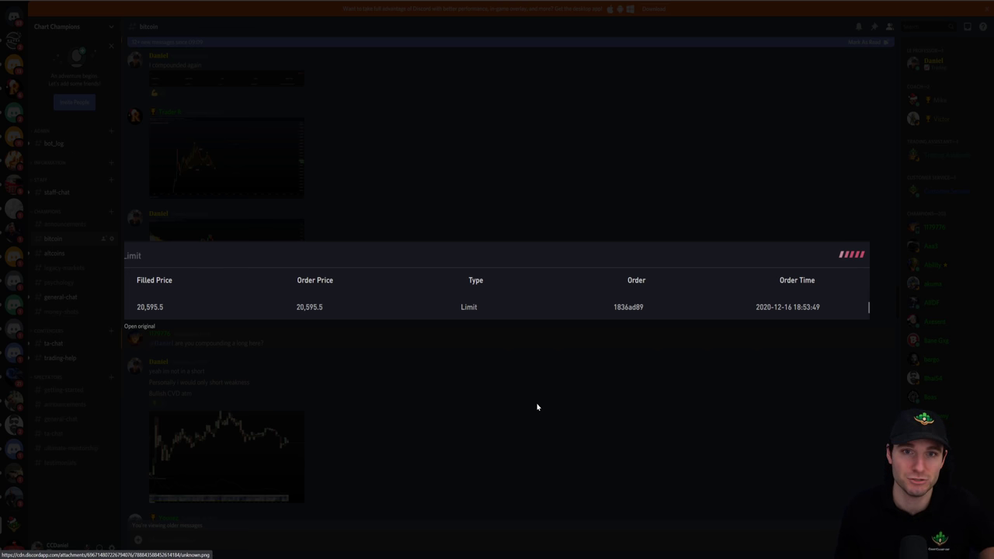
mouse_move(544, 398)
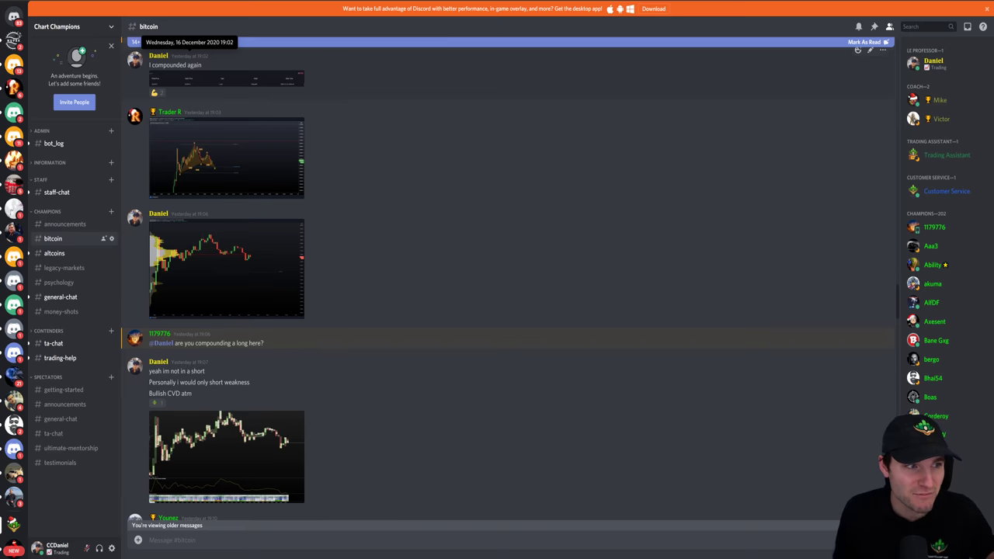
Step: Enlarge the order-fill screenshot posted in the #bitcoin channel
left_click(226, 267)
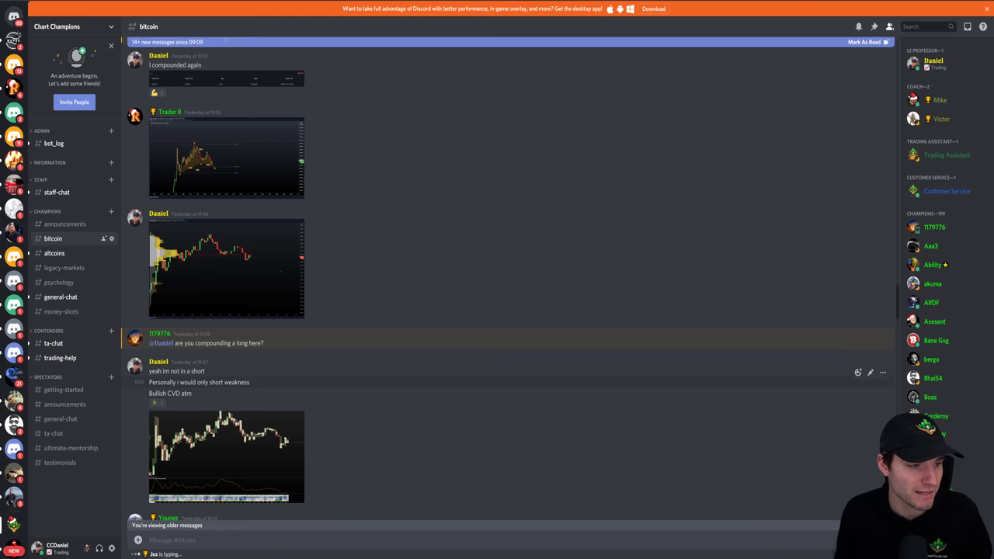
mouse_move(231, 267)
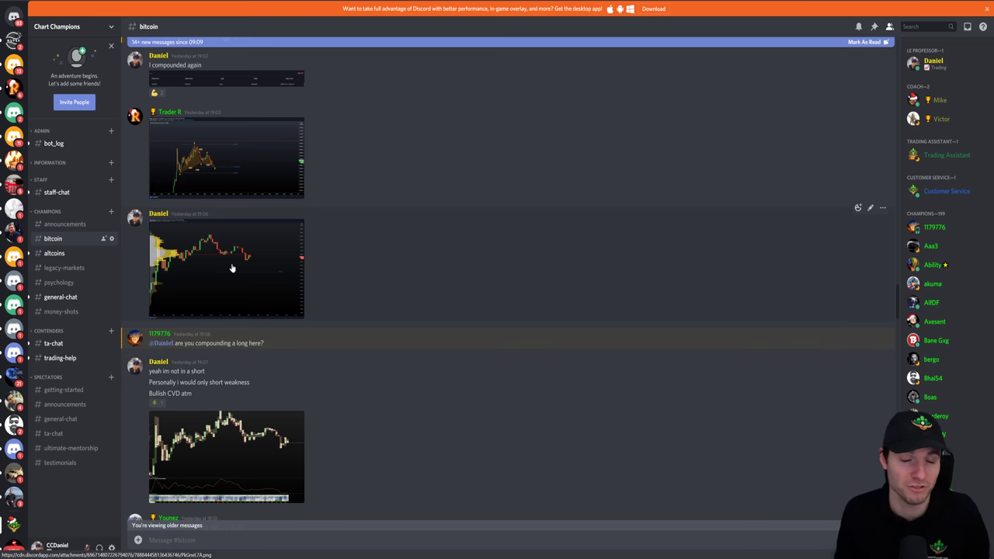
Step: Enlarge the shared Bitcoin volume-profile chart in the #bitcoin channel
left_click(225, 267)
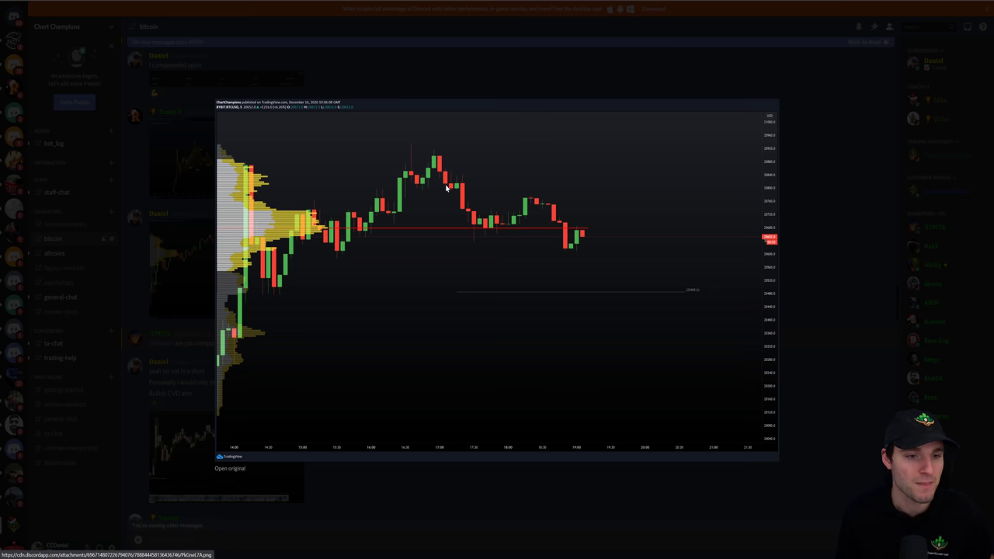
mouse_move(596, 254)
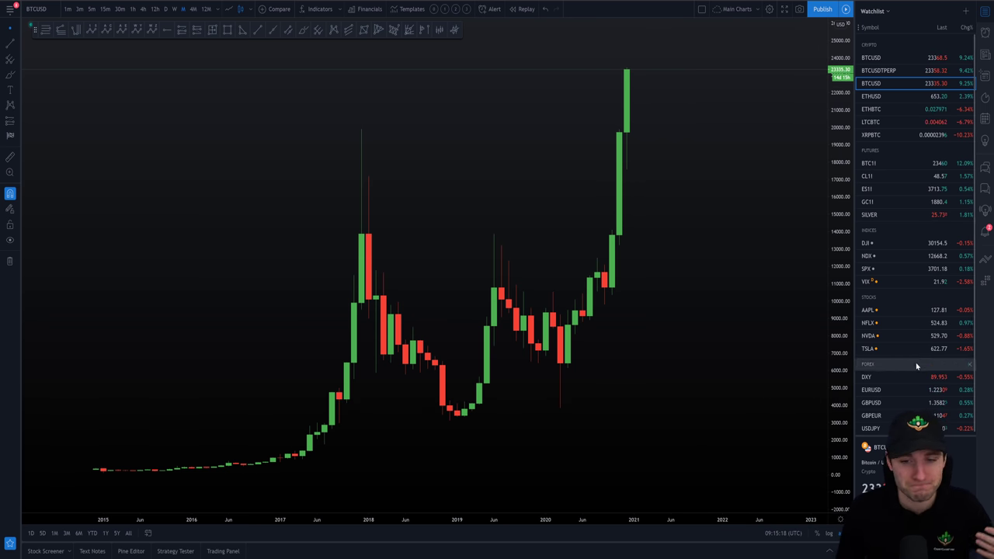
Step: Browse Apple and Tesla charts from the watchlist, then return the chart to BTCUSD
left_click(868, 310)
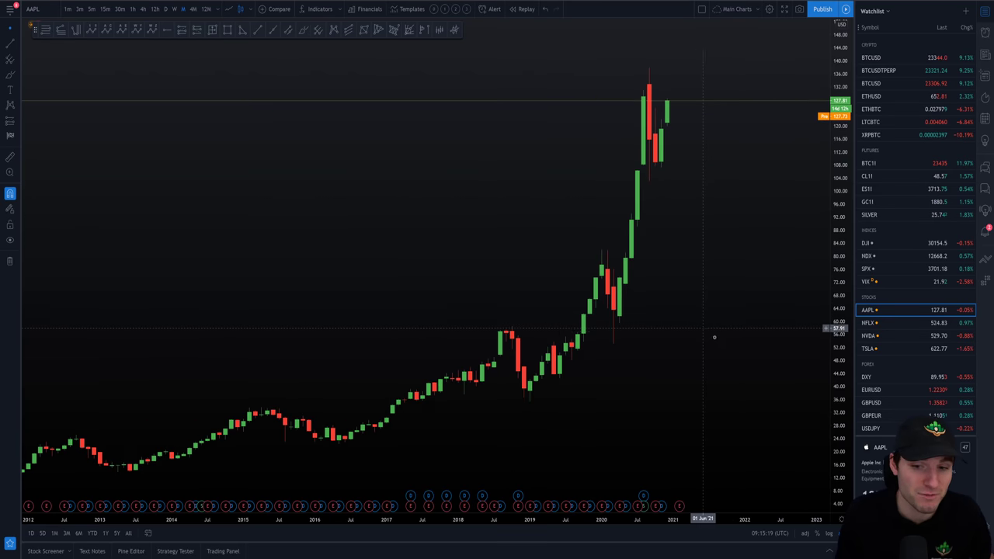
left_click(869, 336)
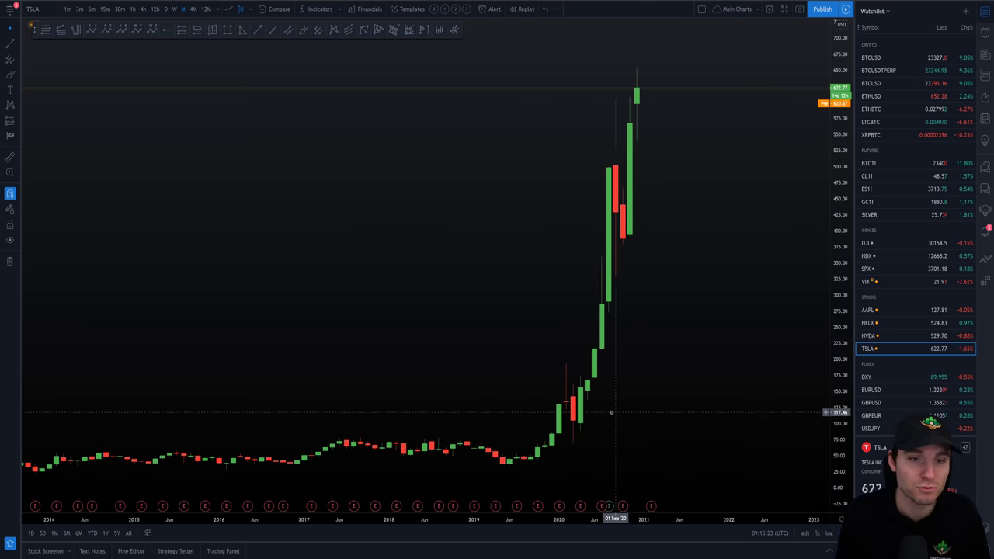
mouse_move(600, 361)
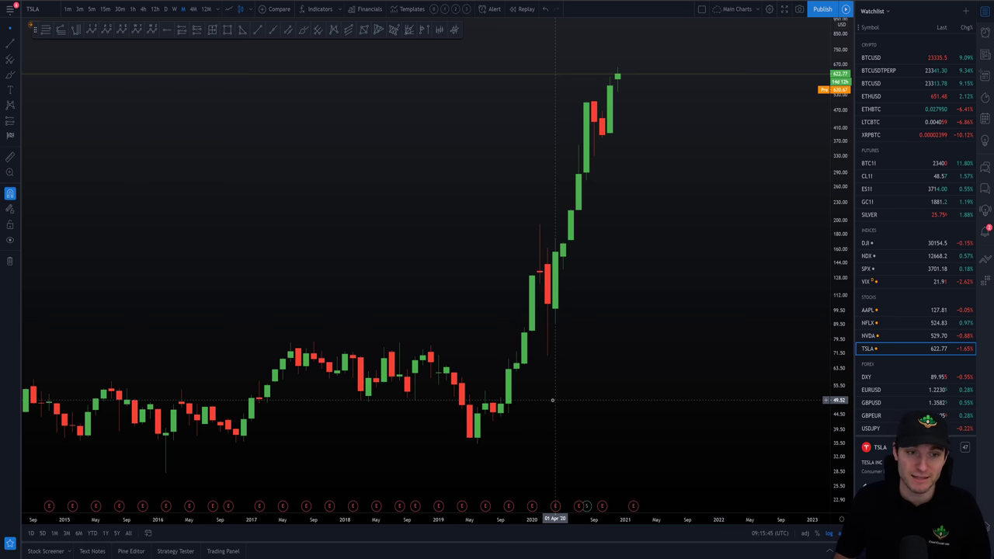
mouse_move(547, 382)
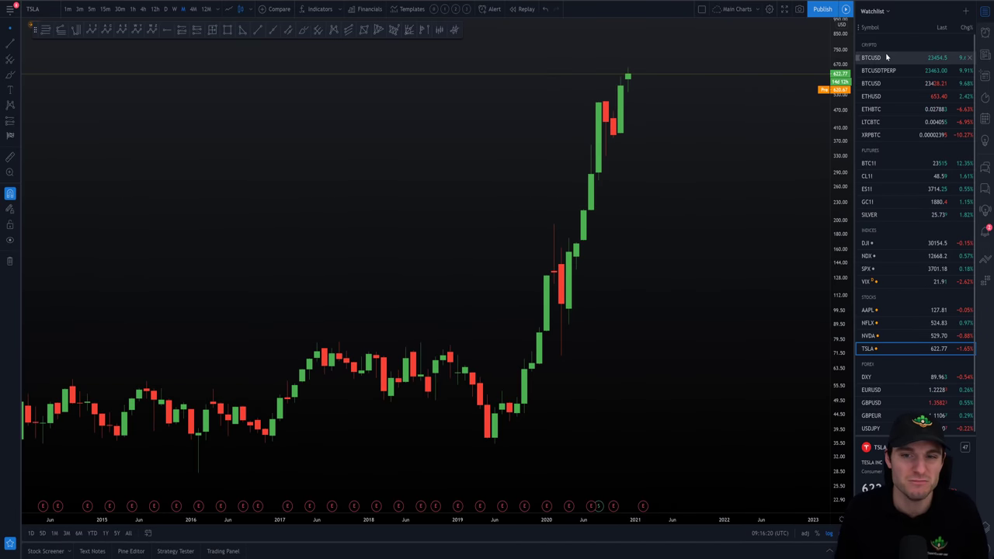
left_click(870, 58)
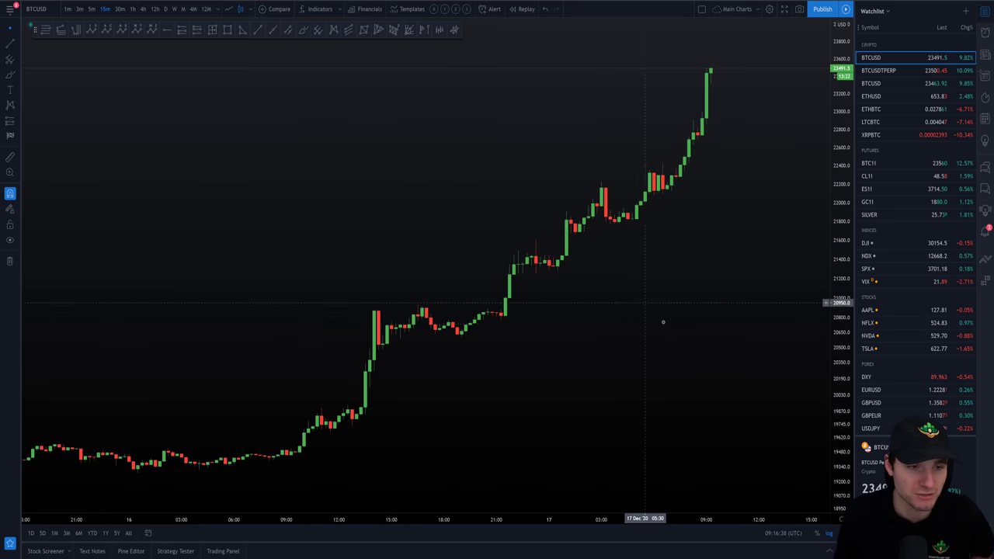
mouse_move(624, 385)
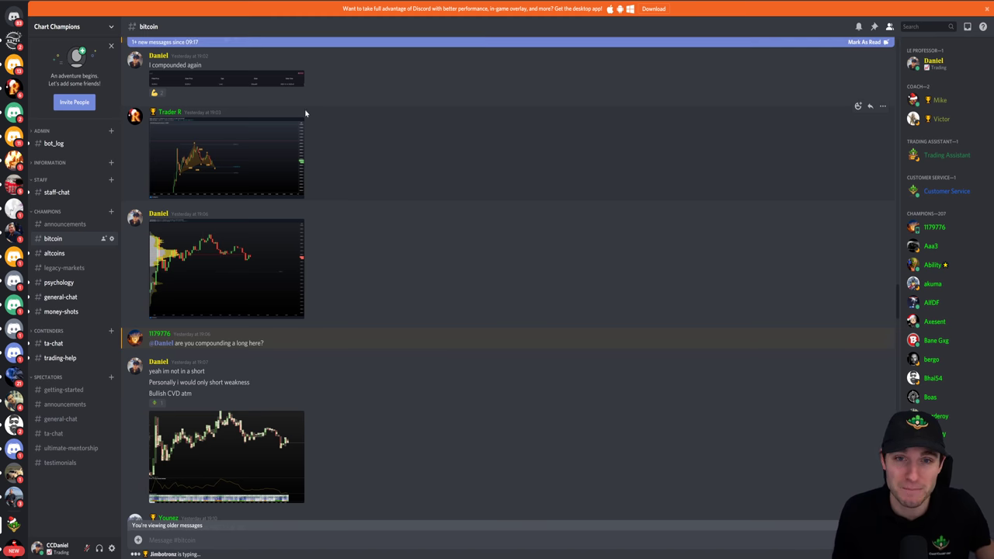
mouse_move(461, 146)
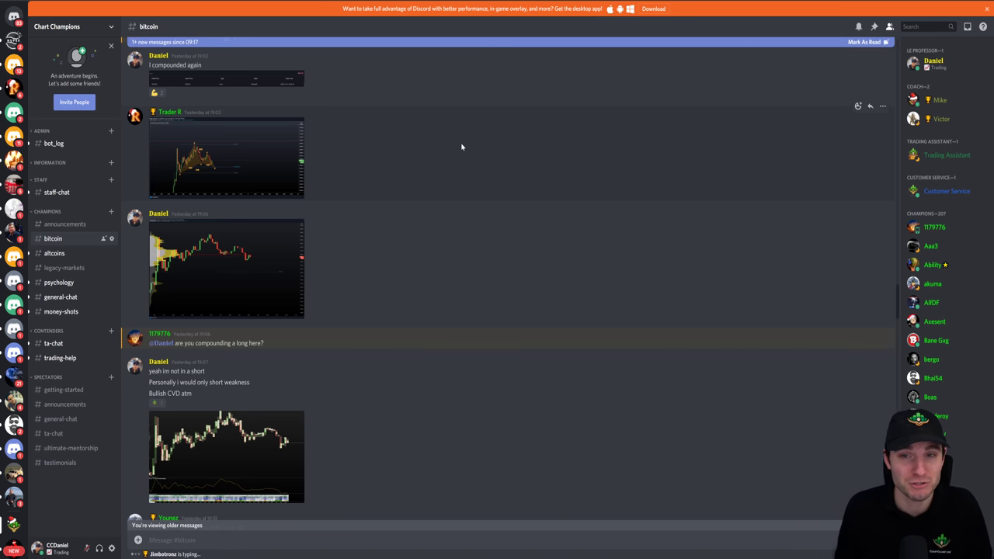
mouse_move(857, 84)
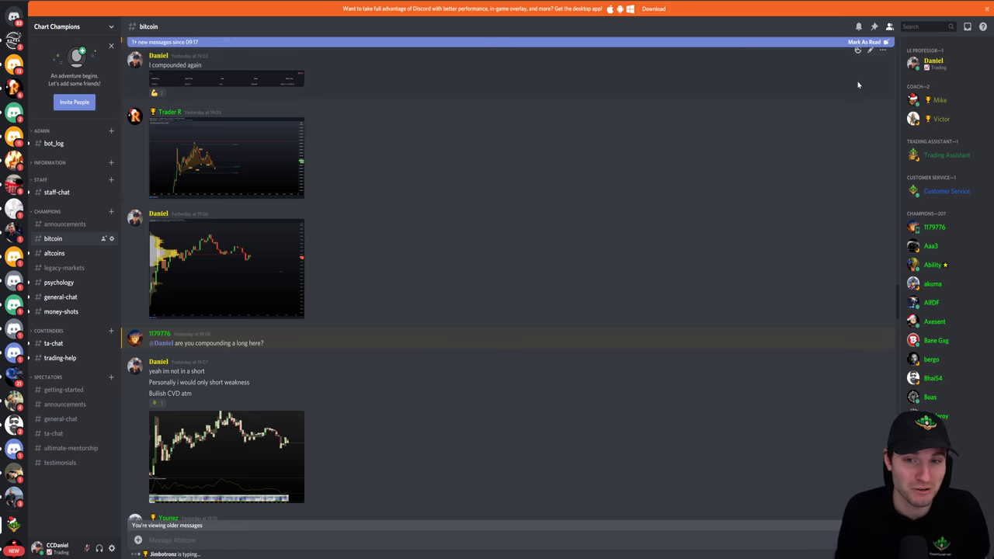
mouse_move(627, 223)
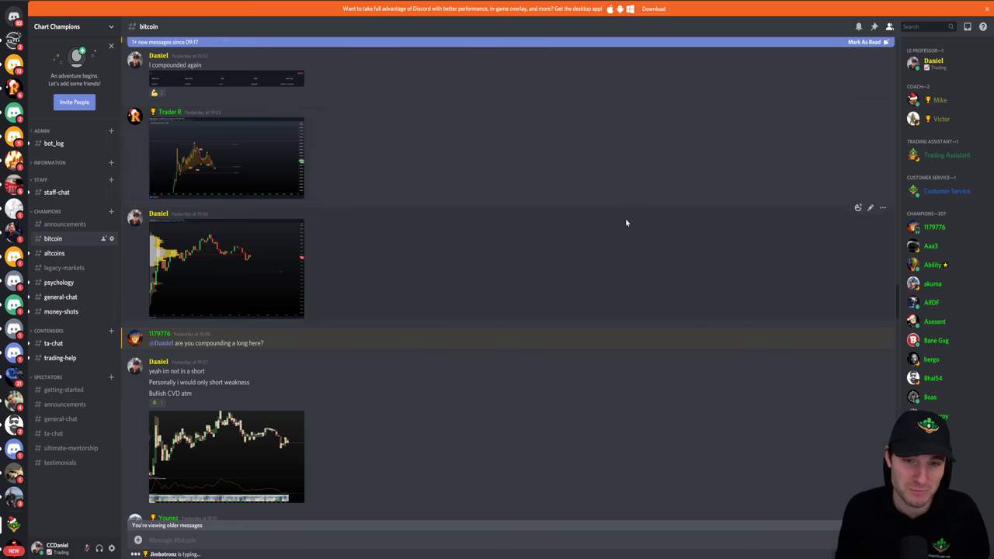
Step: Scroll through earlier posts in the #bitcoin channel
scroll("down", 3)
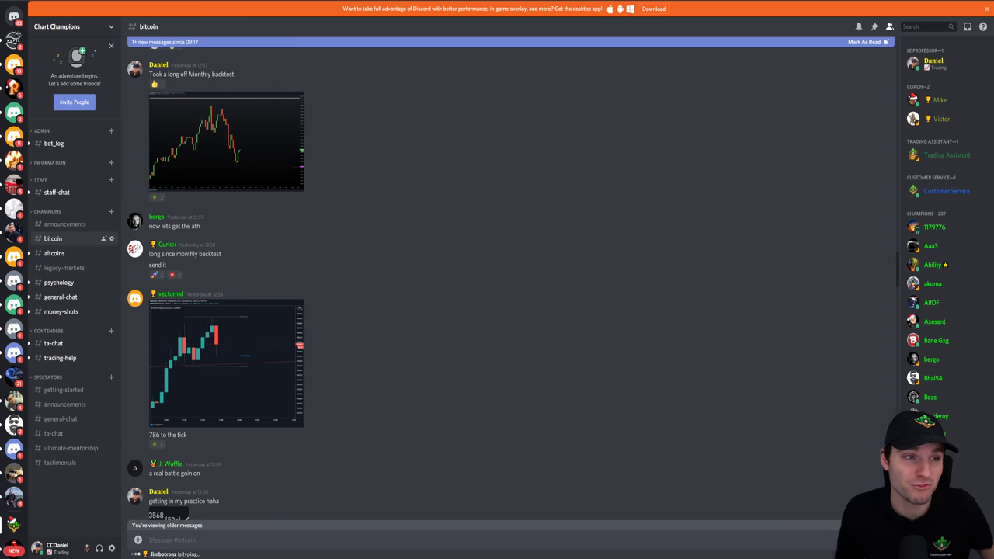
scroll("down", 3)
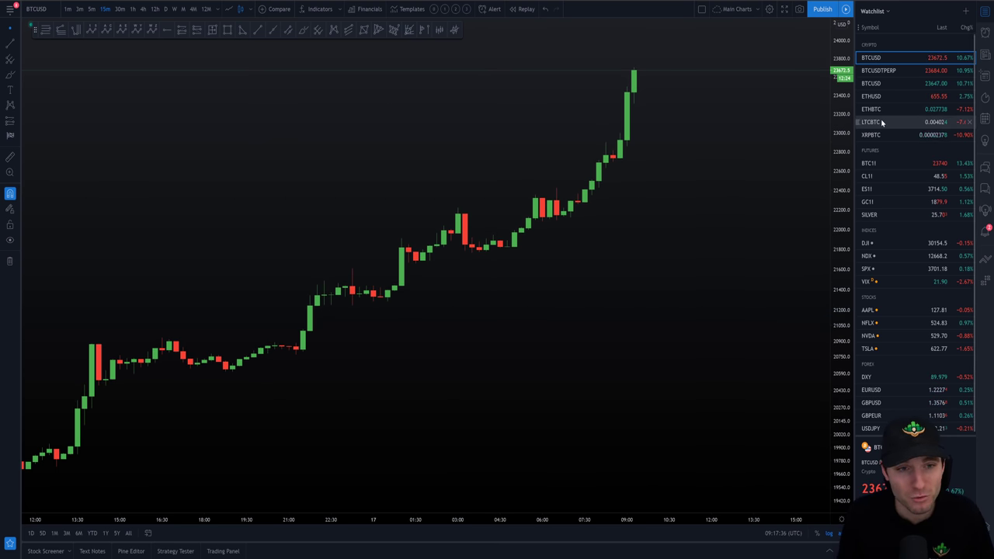
left_click(870, 134)
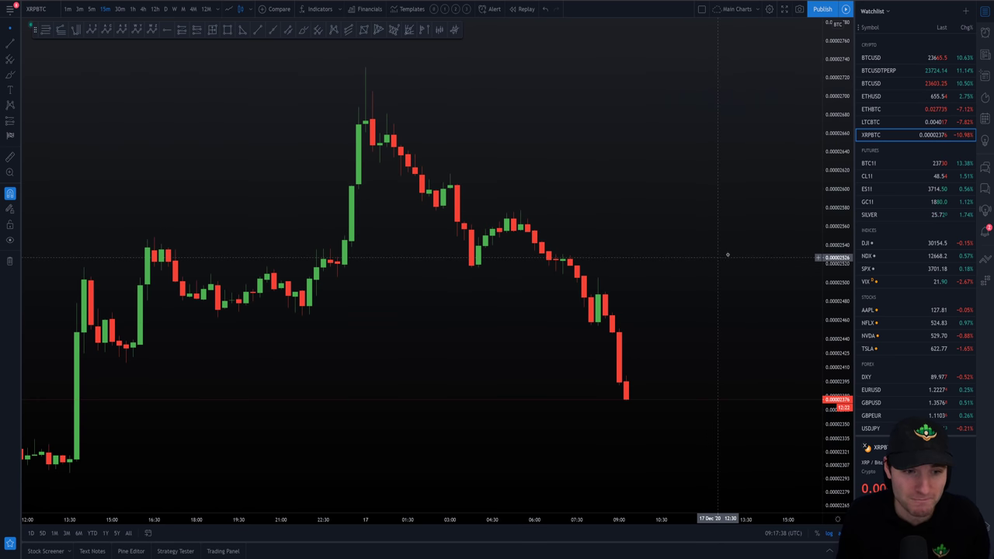
left_click(869, 57)
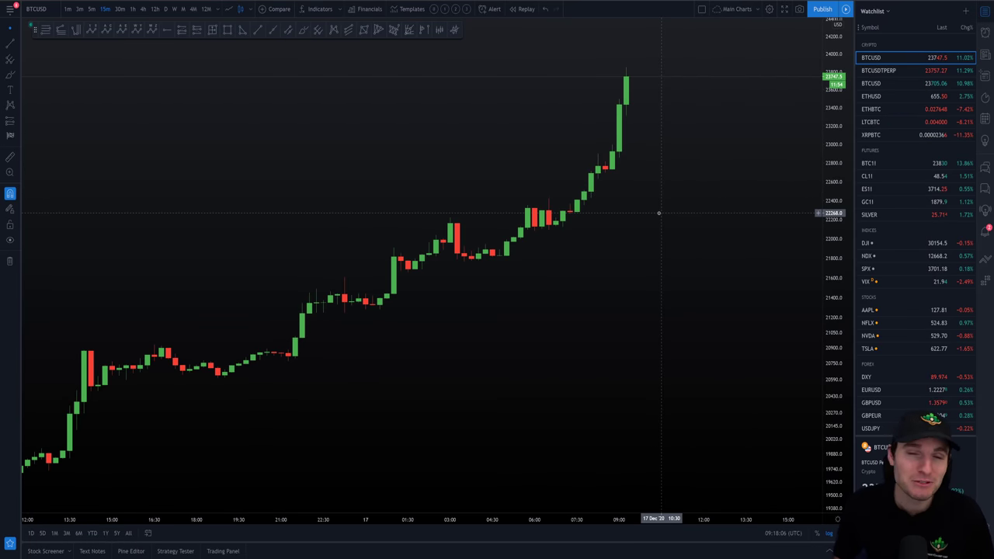
mouse_move(572, 215)
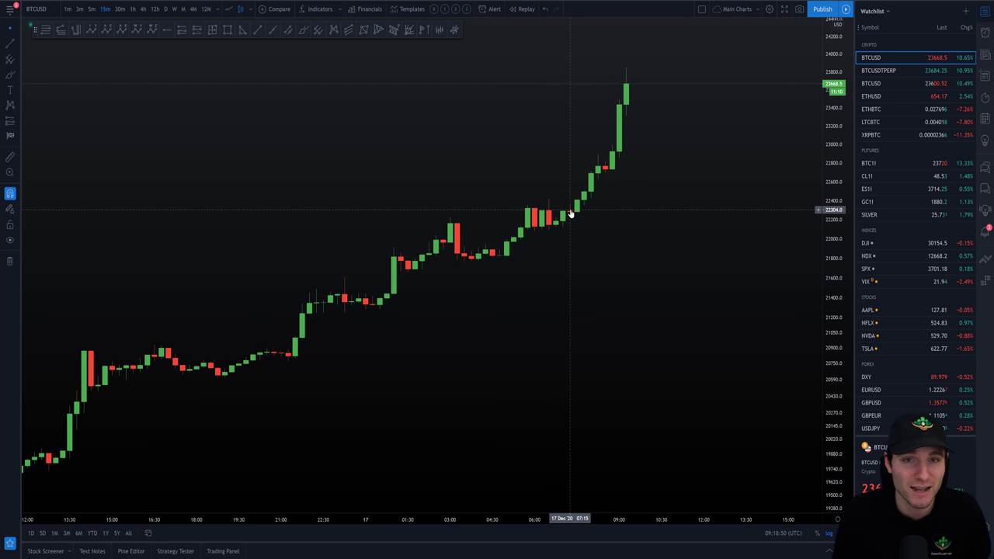
mouse_move(571, 215)
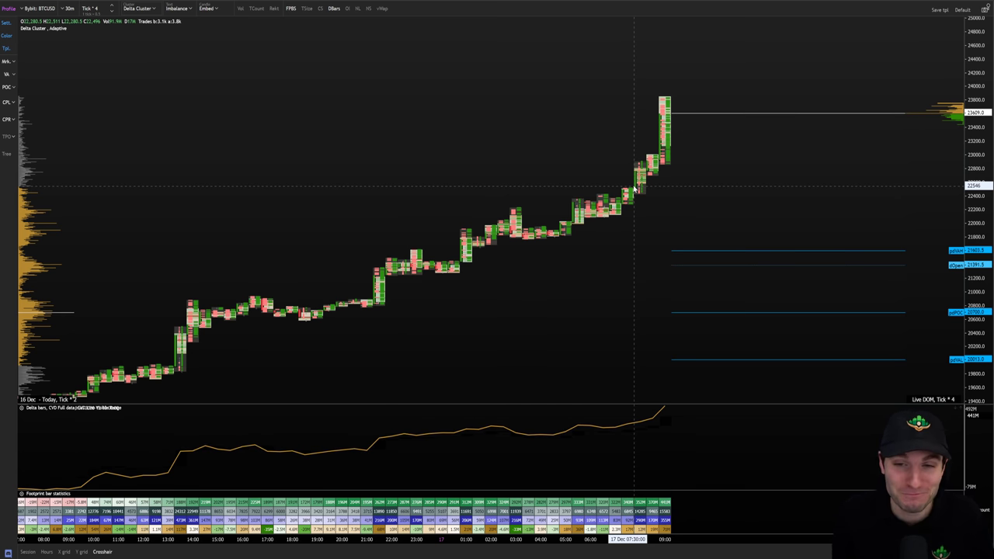
mouse_move(624, 210)
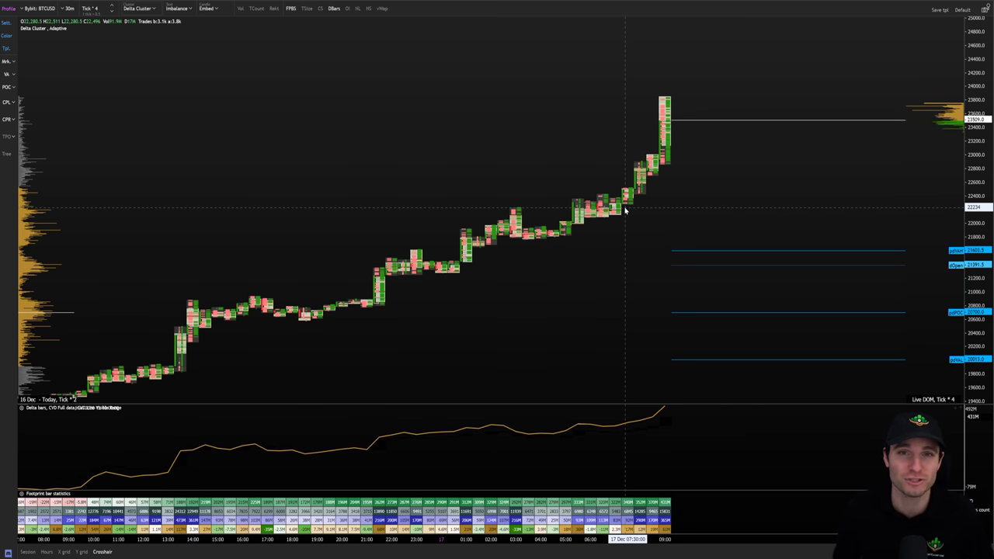
mouse_move(525, 223)
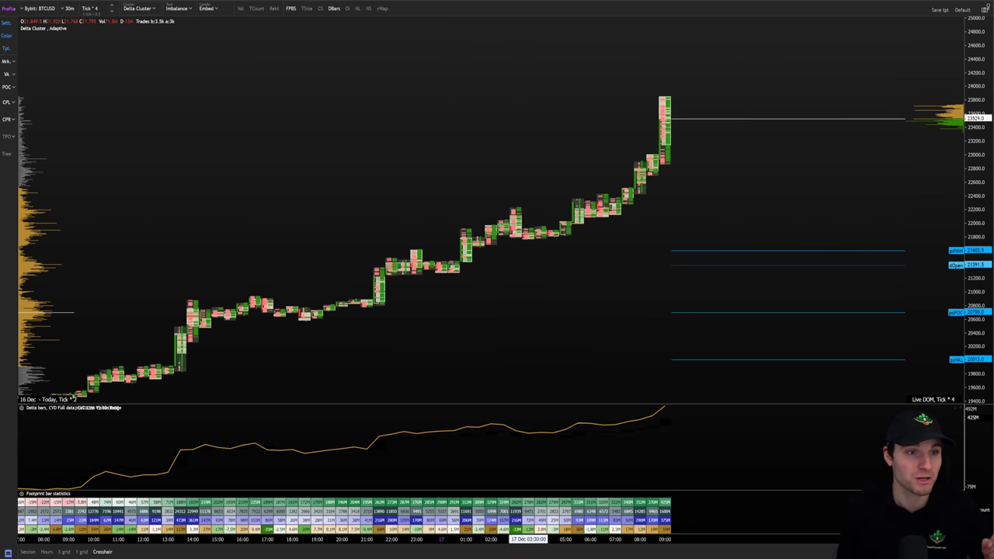
mouse_move(592, 192)
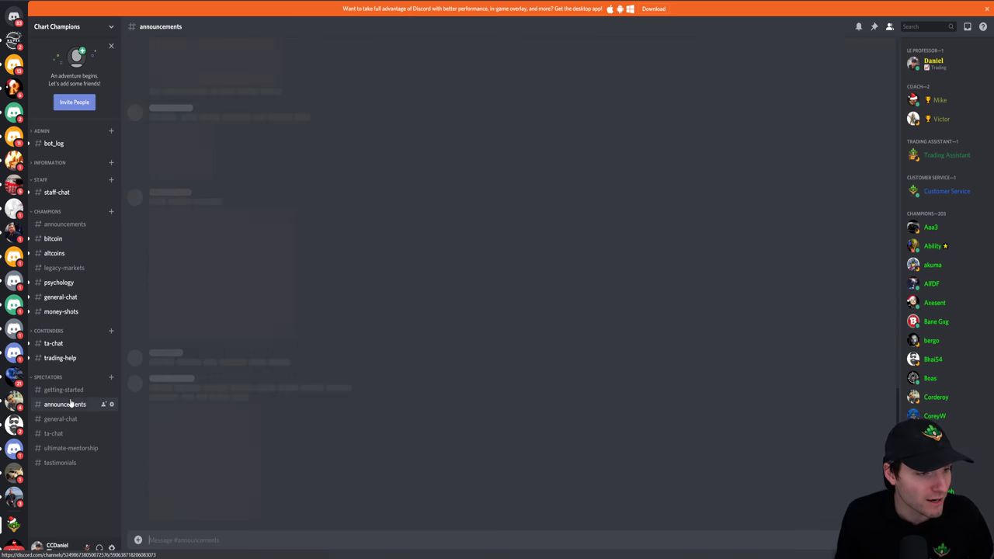
Step: View the #announcements channel, then scroll the #money-shots trade screenshots
left_click(65, 403)
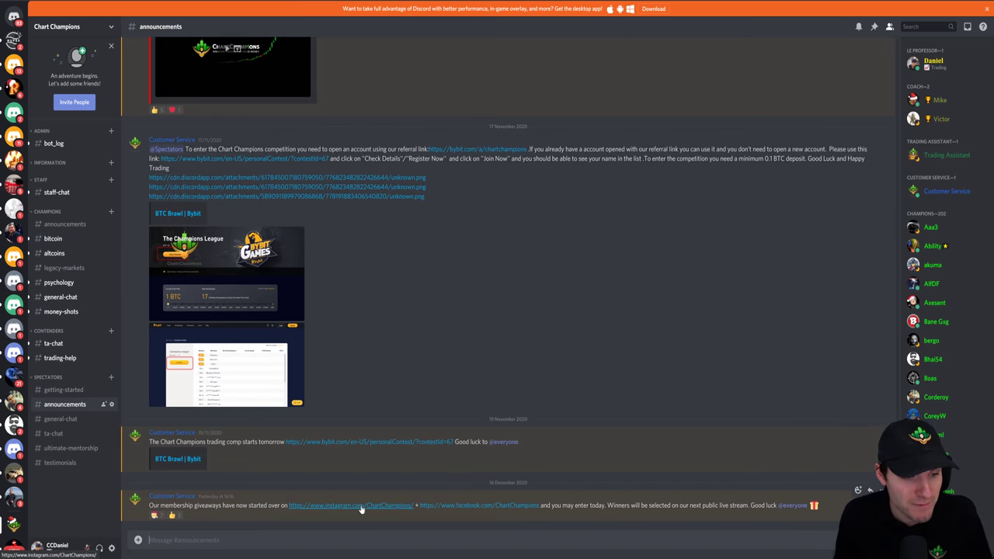
mouse_move(355, 506)
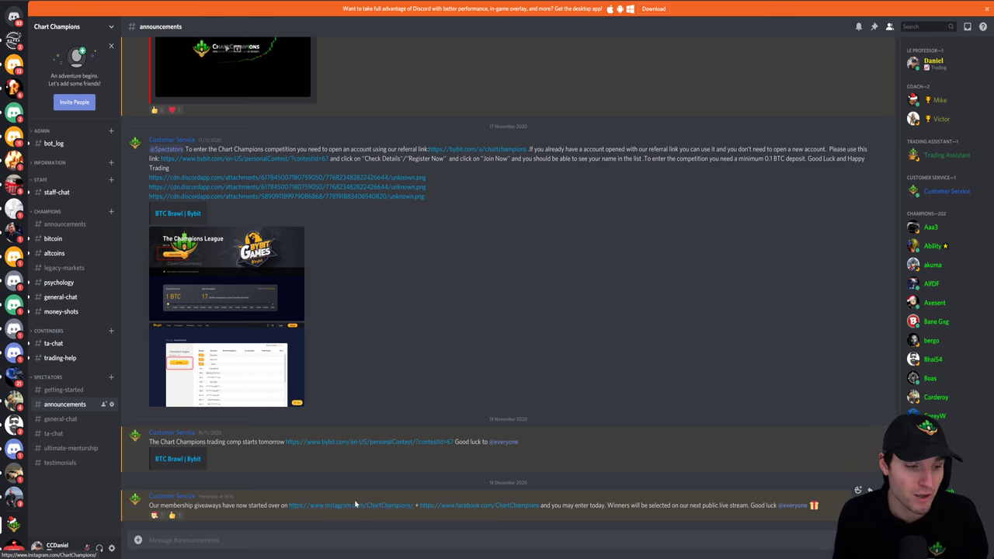
mouse_move(479, 506)
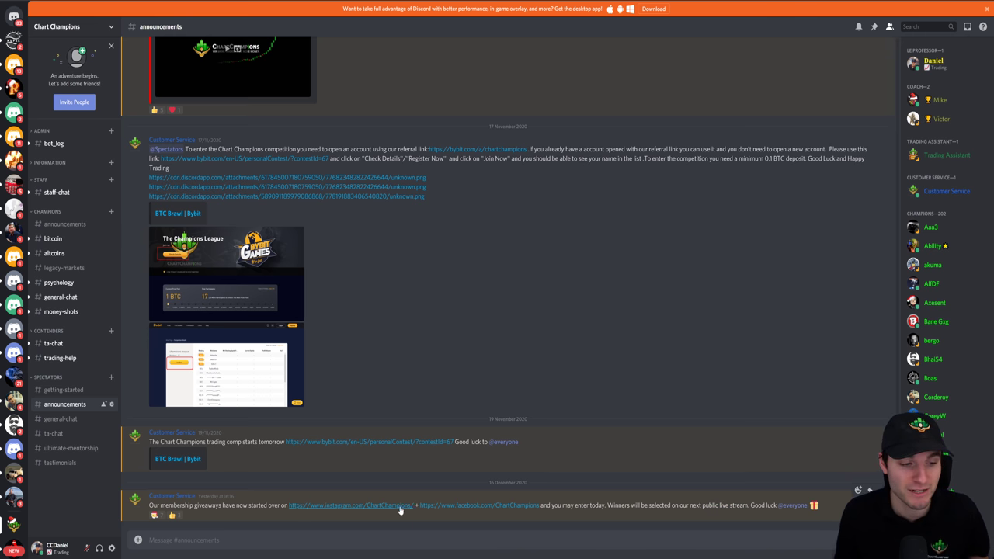
mouse_move(463, 507)
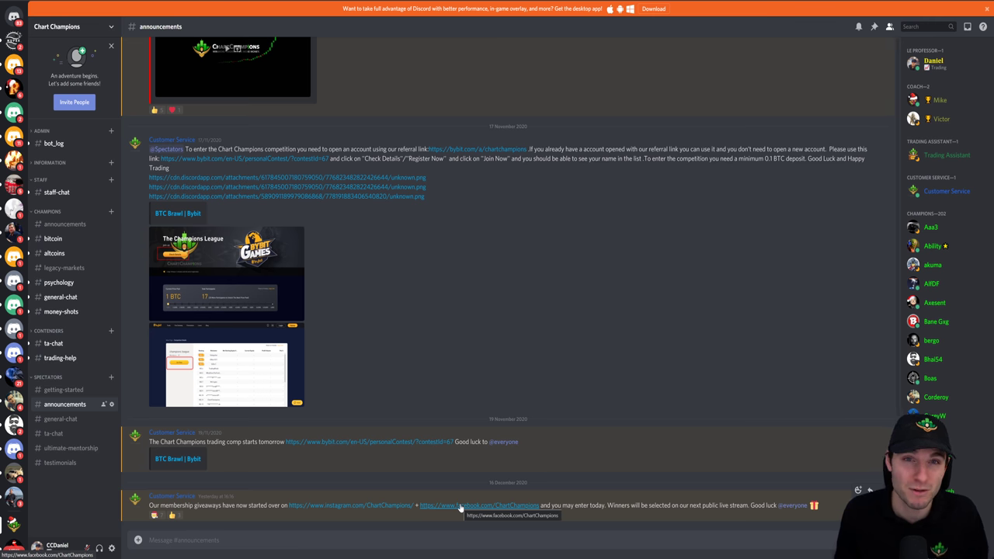
mouse_move(454, 525)
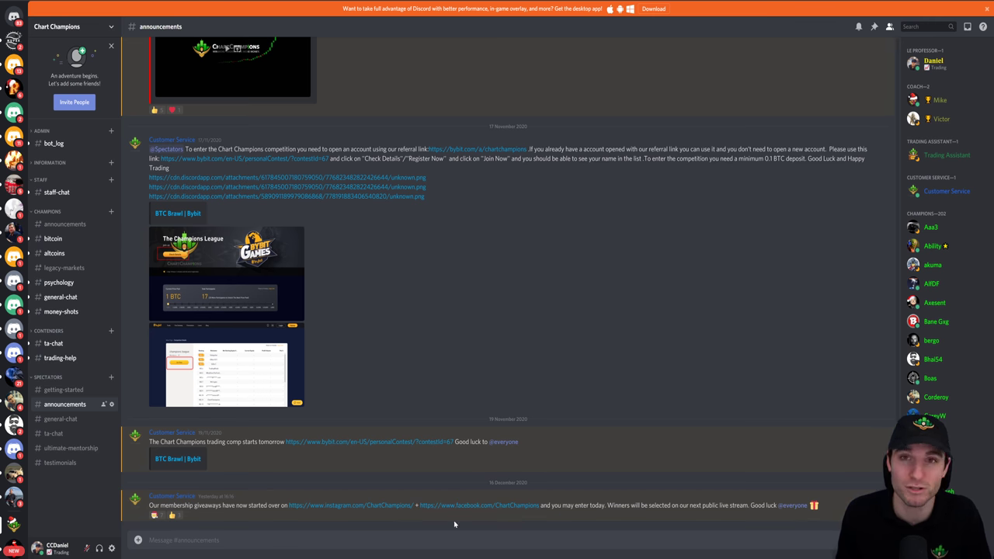
mouse_move(478, 507)
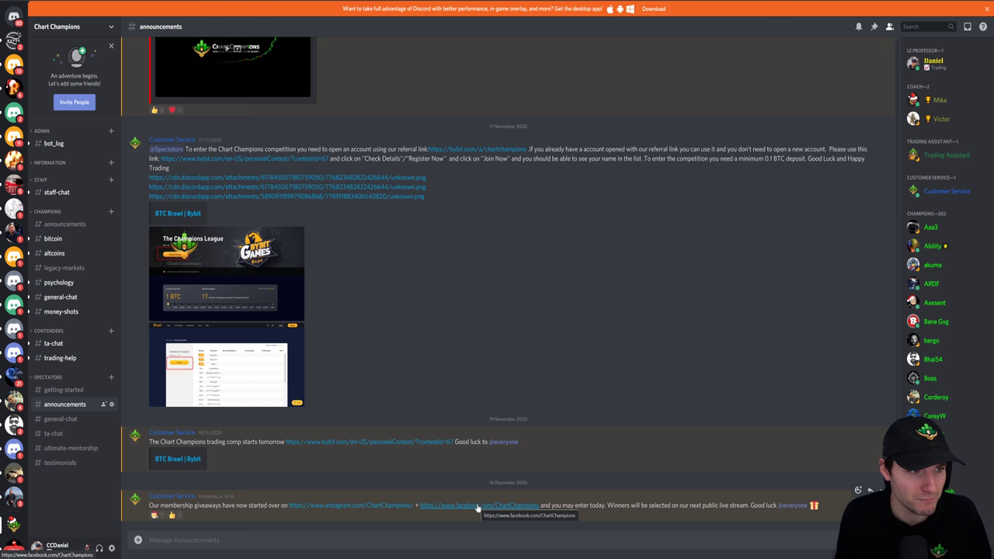
mouse_move(255, 258)
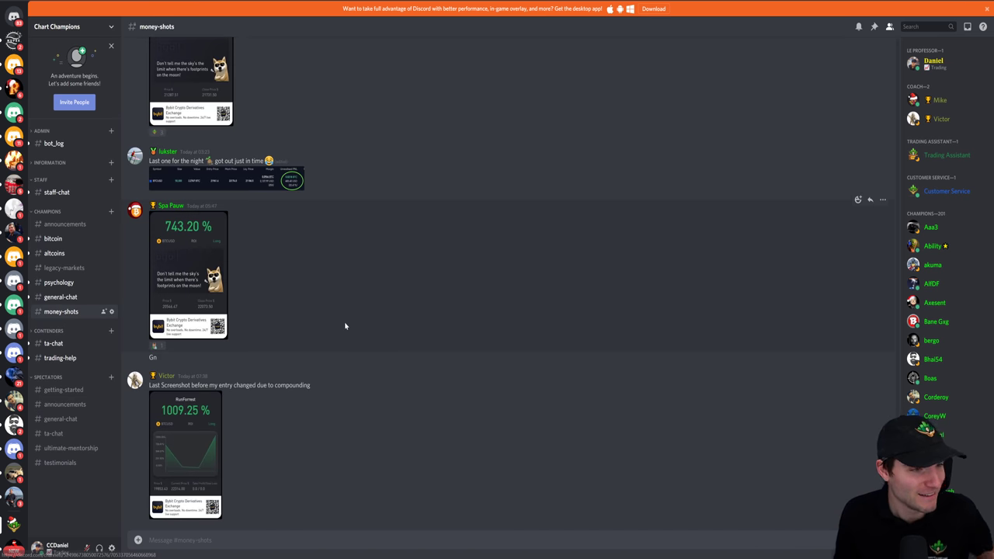
mouse_move(362, 432)
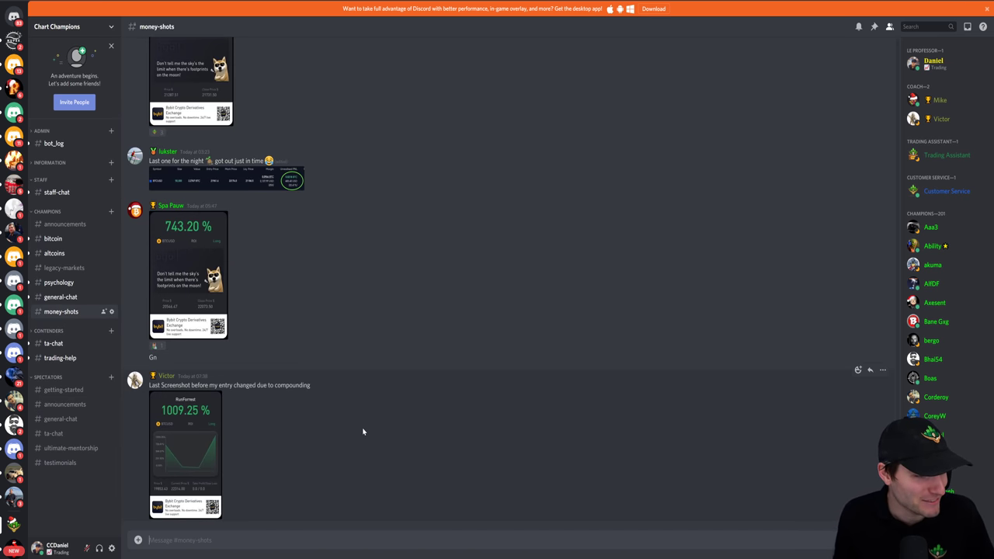
scroll("up", 3)
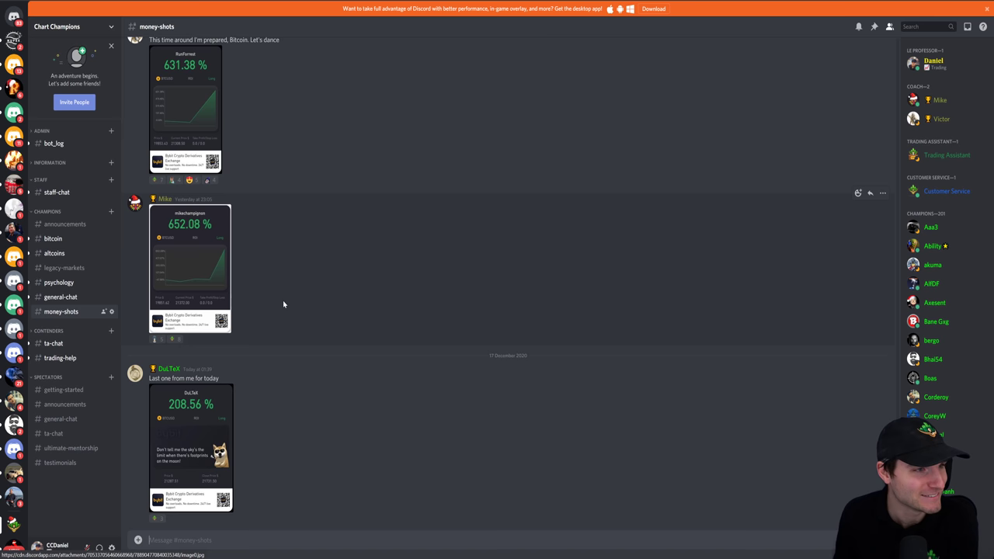